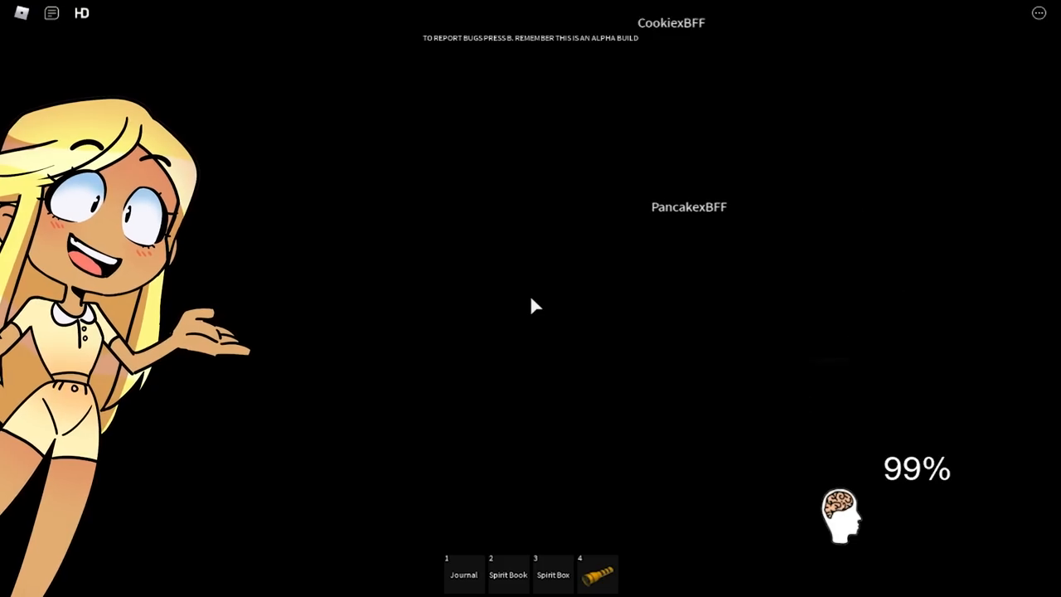
# Cycle through ghost-hunting equipment and hold the spirit box while investigating the house
pyautogui.press('2')
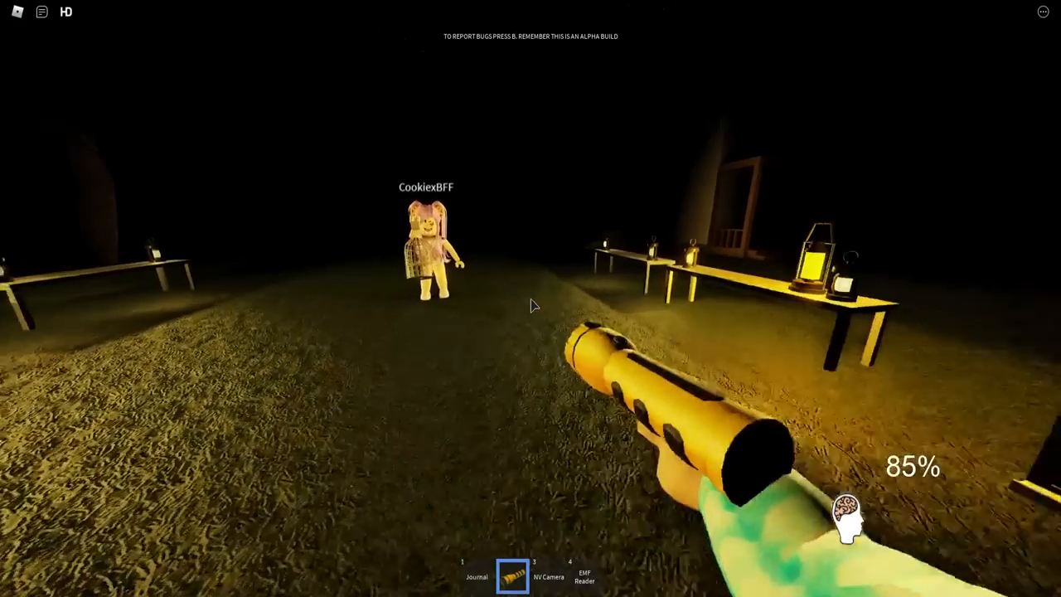
pyautogui.moveTo(531, 305)
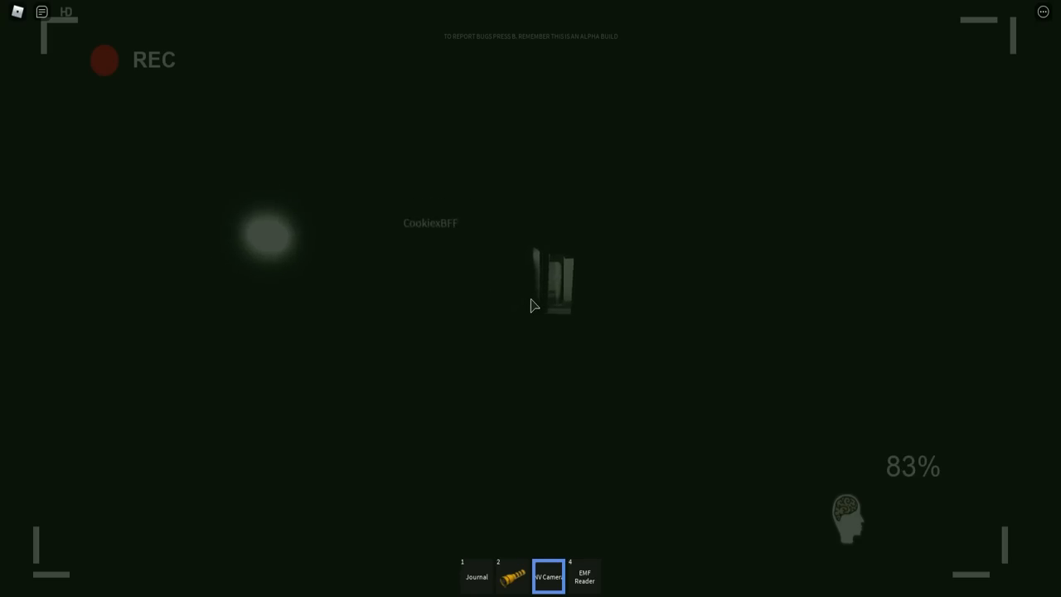
pyautogui.click(477, 577)
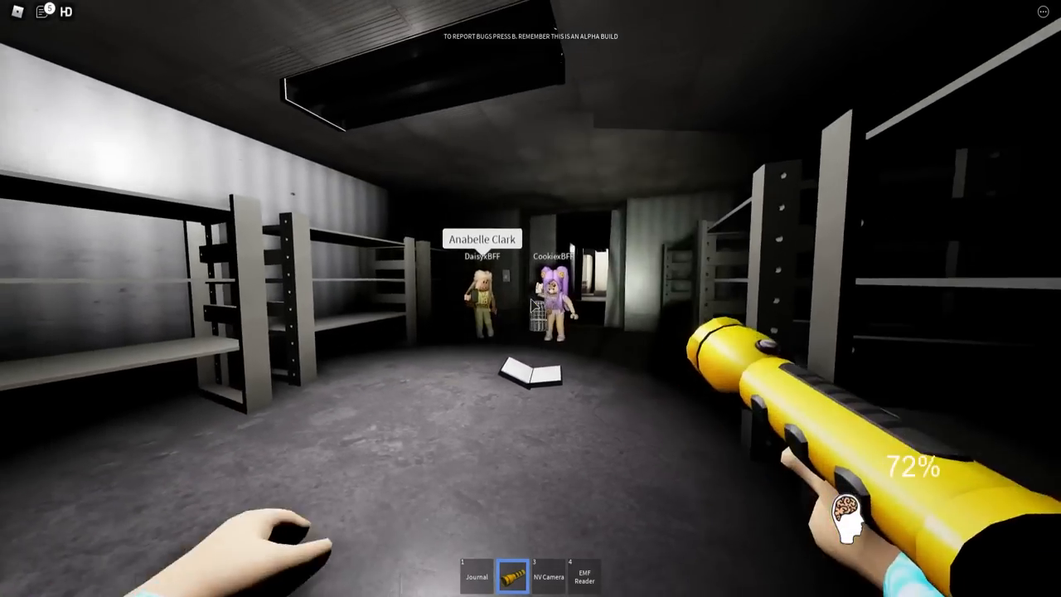
pyautogui.moveTo(531, 306)
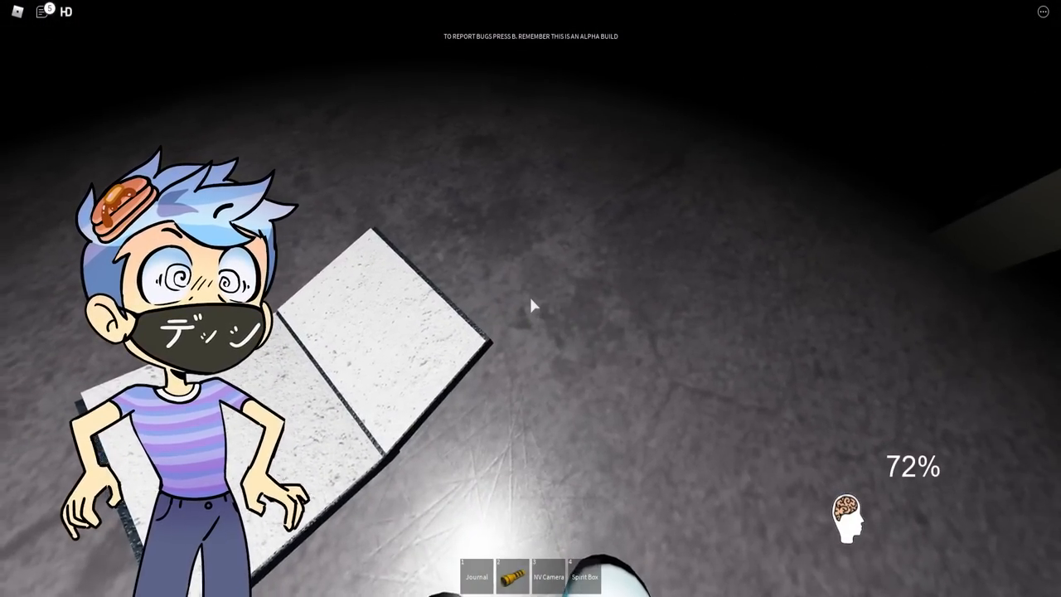
pyautogui.press('4')
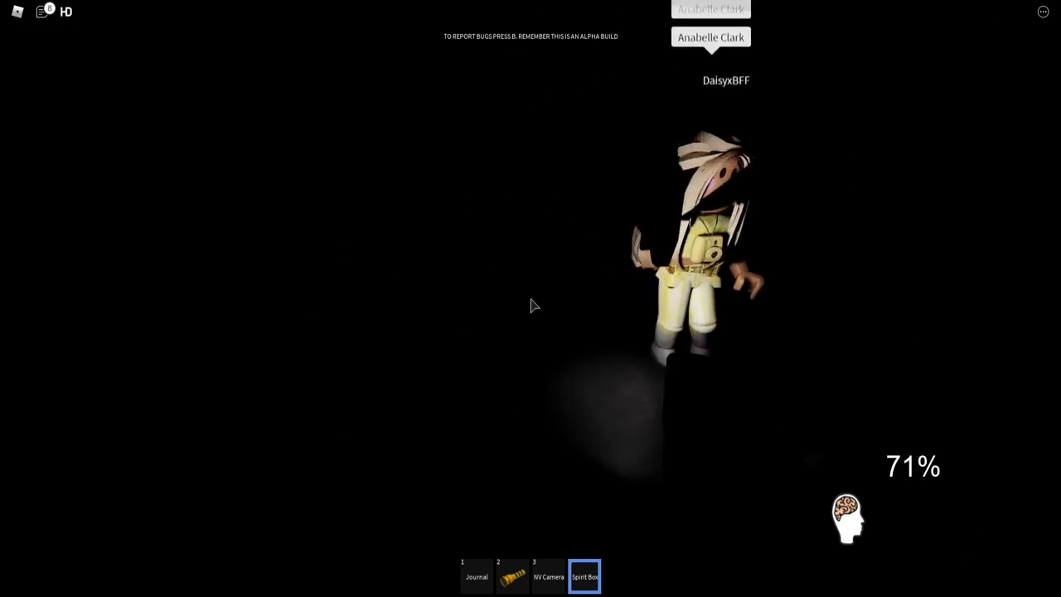
pyautogui.click(475, 577)
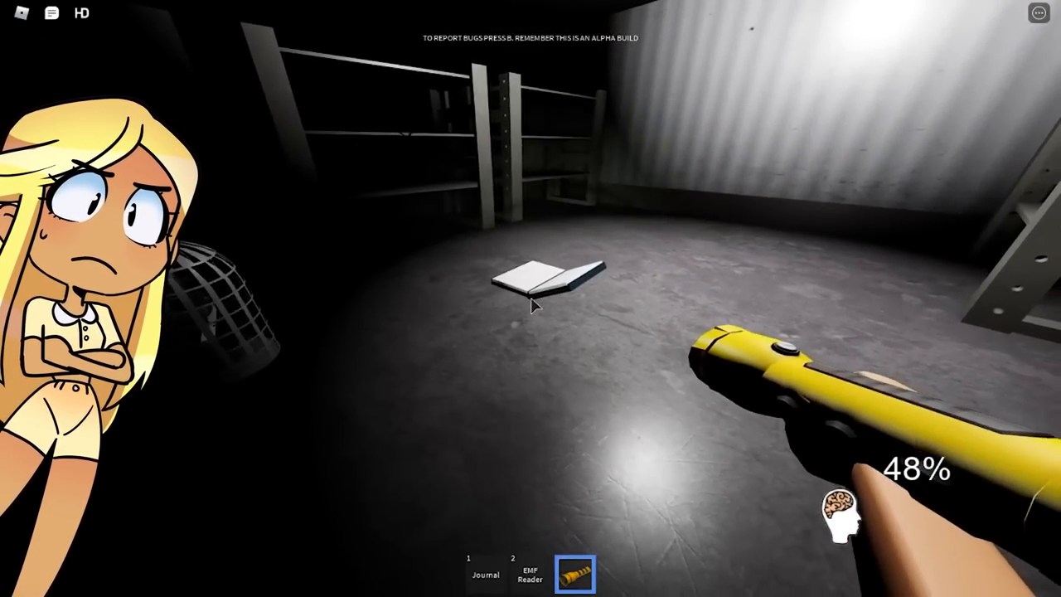
# Record gathered evidence in the journal during the investigation
pyautogui.click(484, 574)
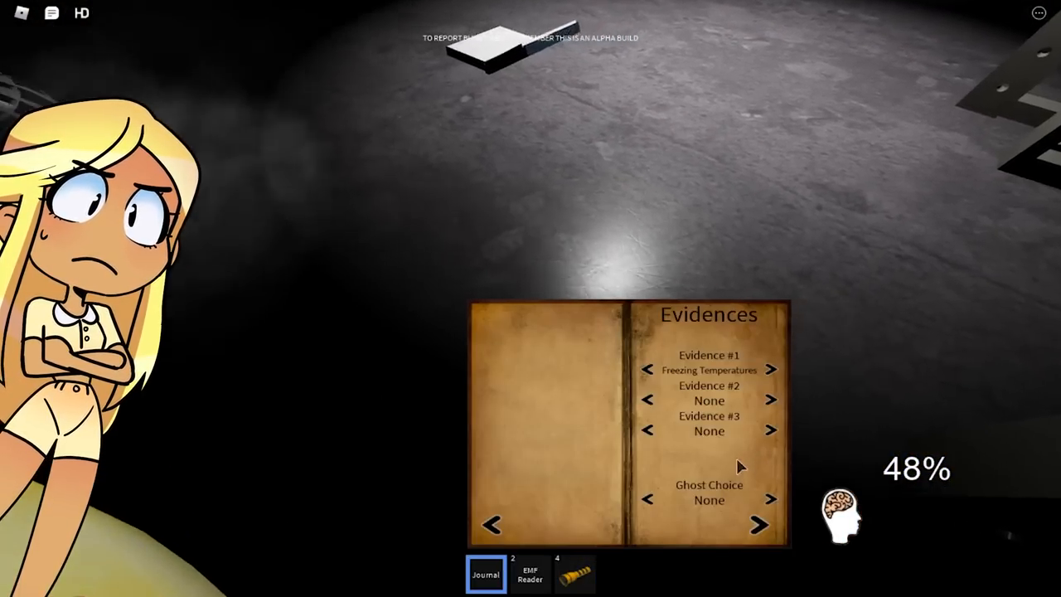
pyautogui.click(769, 499)
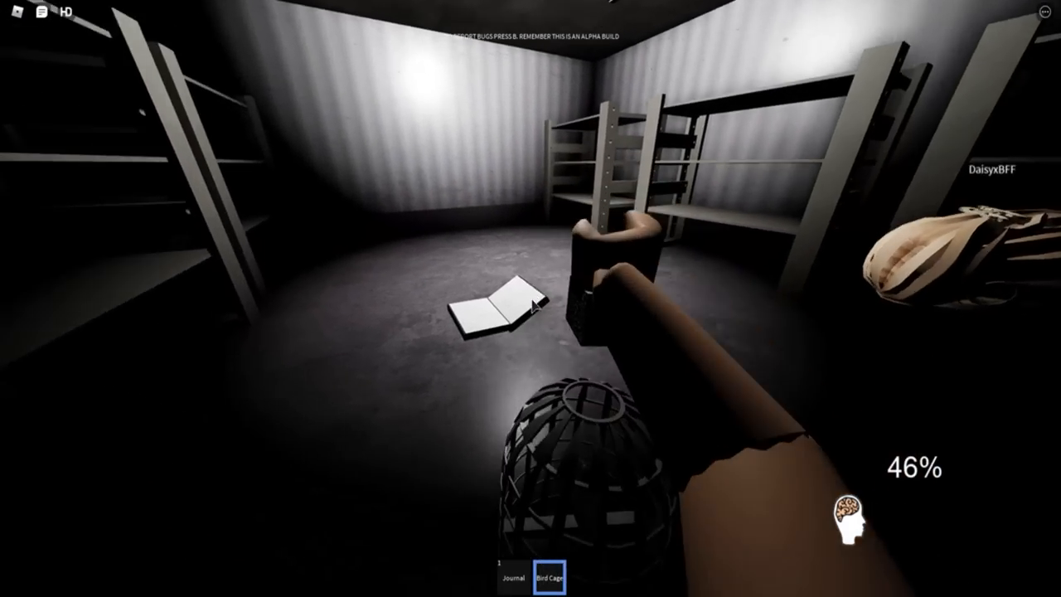
pyautogui.click(486, 574)
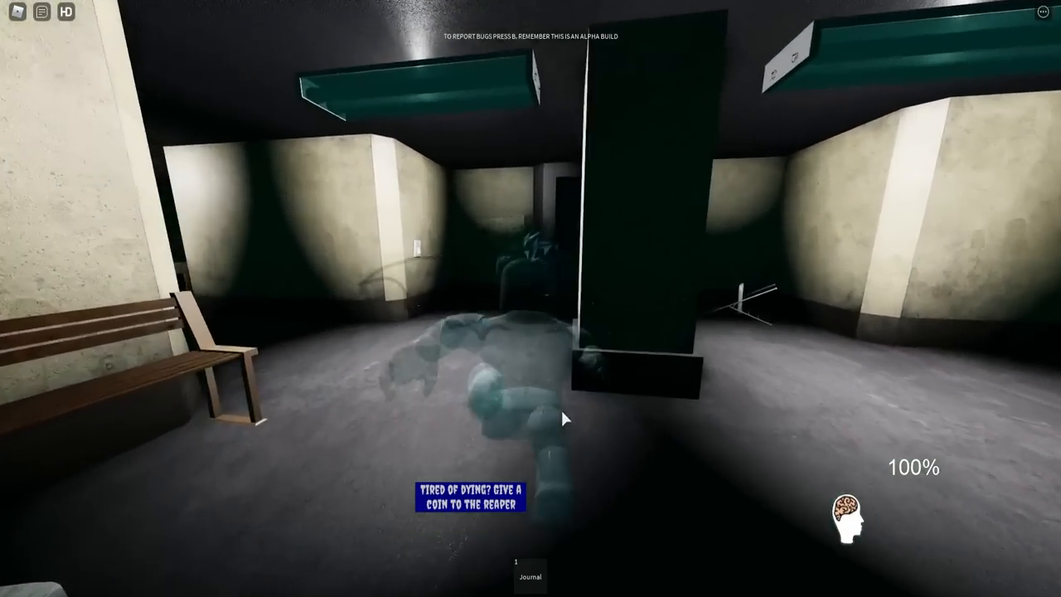
pyautogui.click(530, 573)
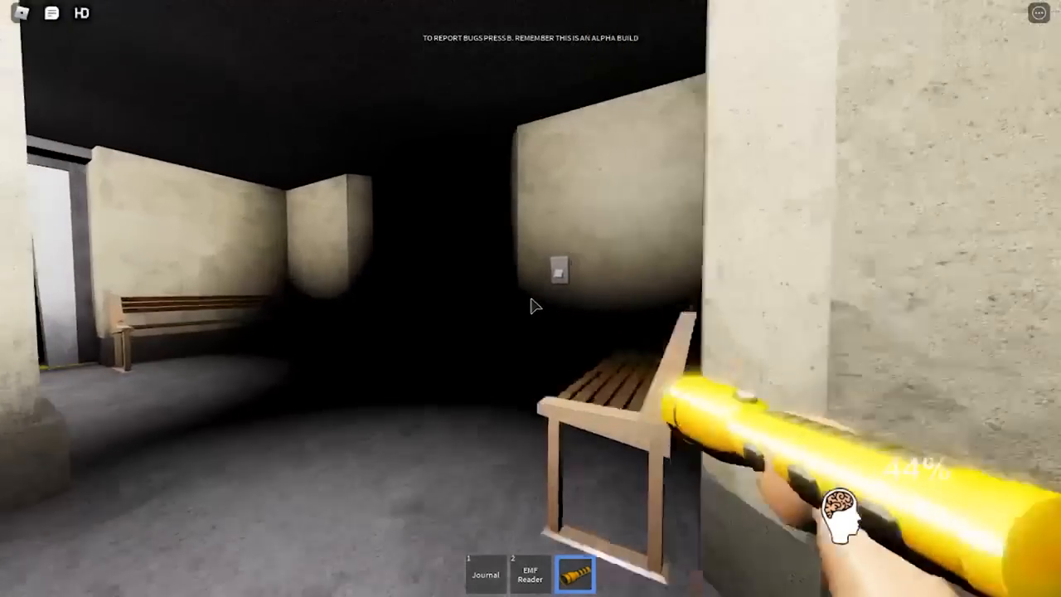
pyautogui.moveTo(531, 305)
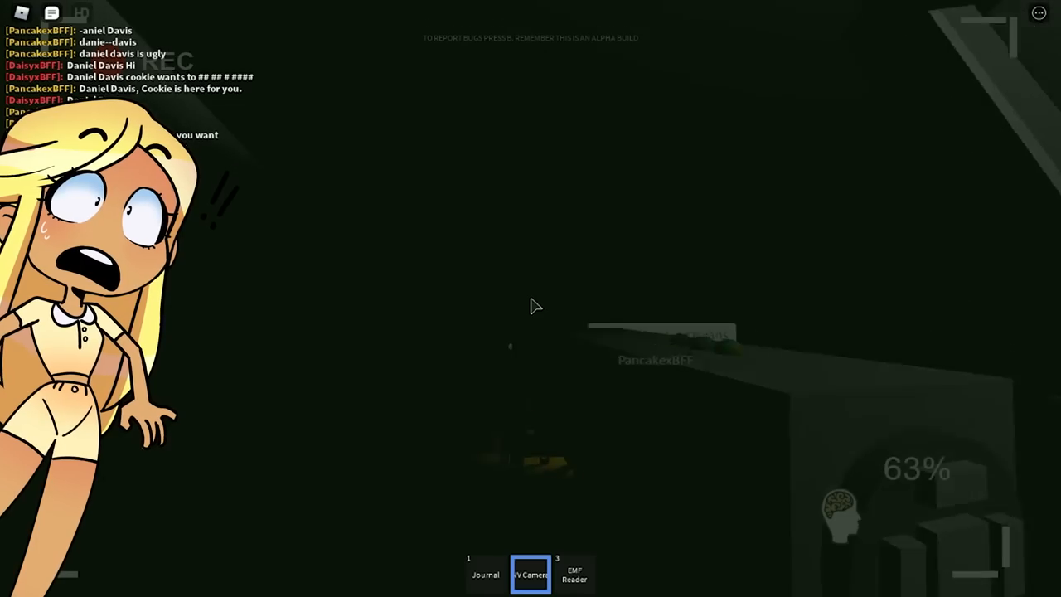
pyautogui.click(484, 573)
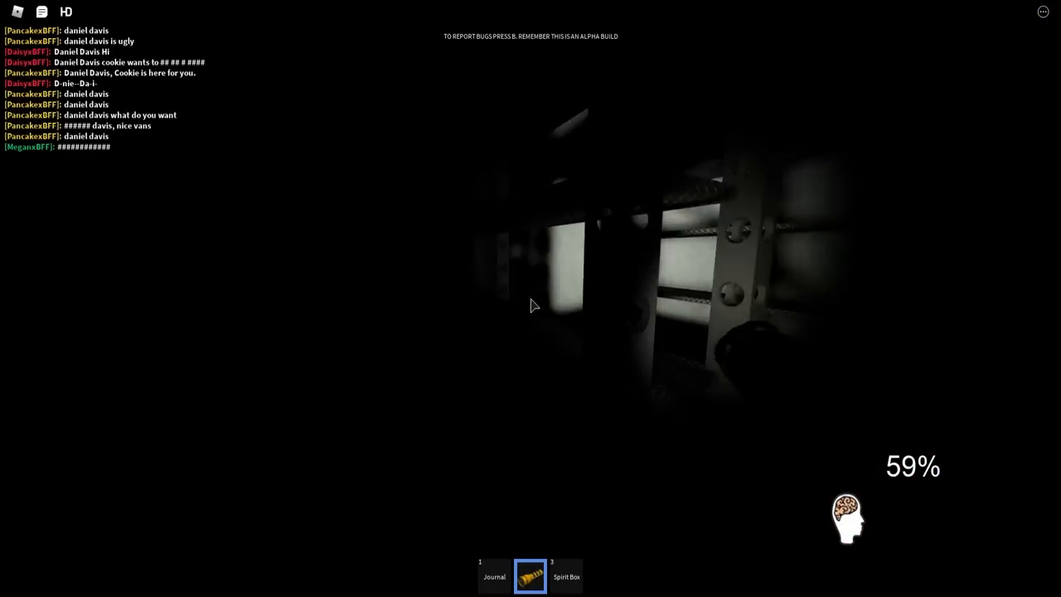
pyautogui.click(486, 574)
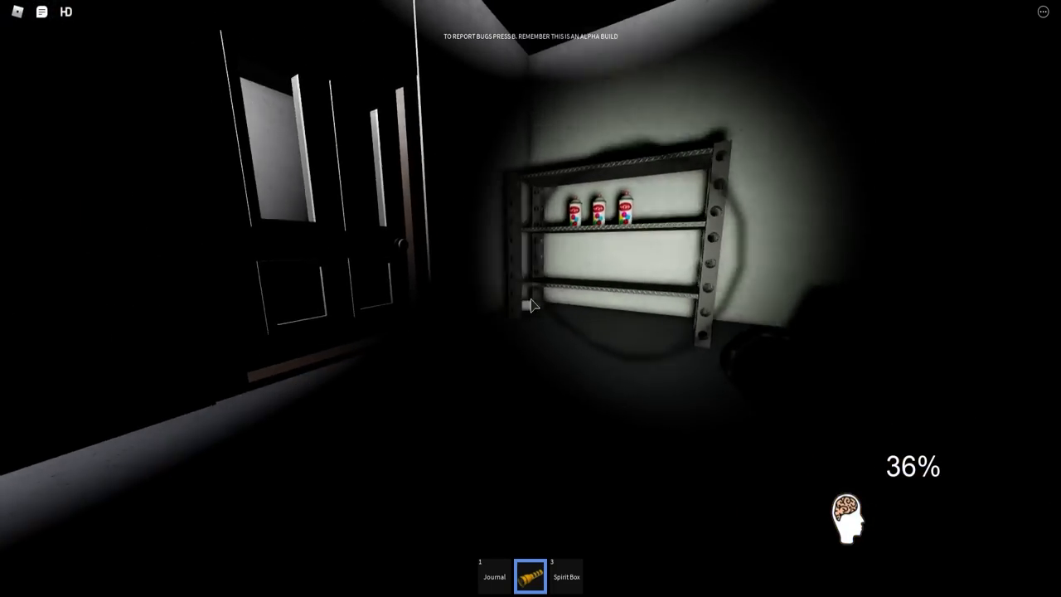
pyautogui.moveTo(530, 305)
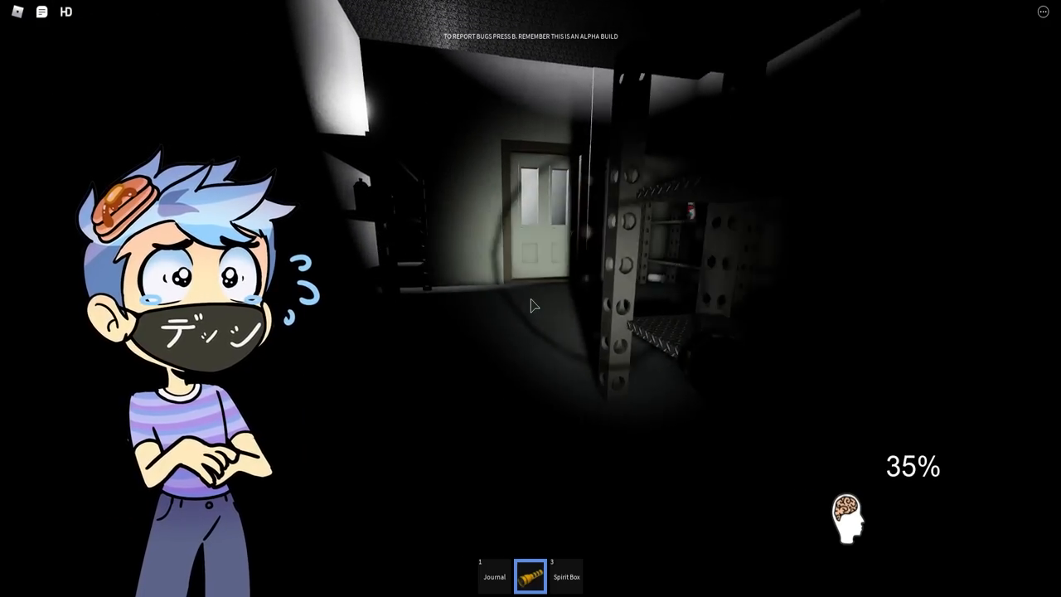
pyautogui.moveTo(530, 305)
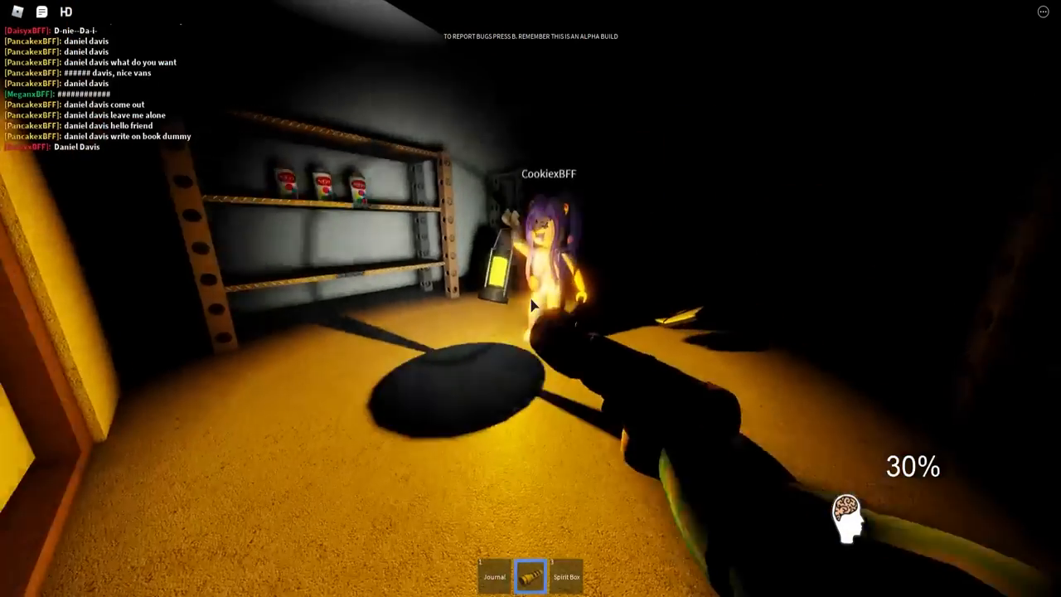
pyautogui.moveTo(531, 305)
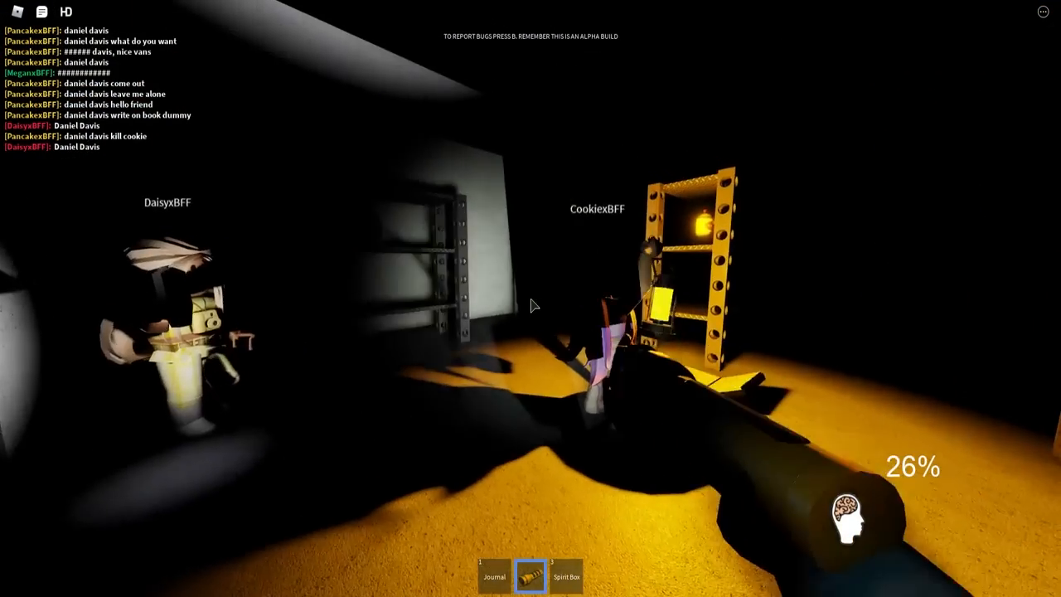
pyautogui.moveTo(533, 305)
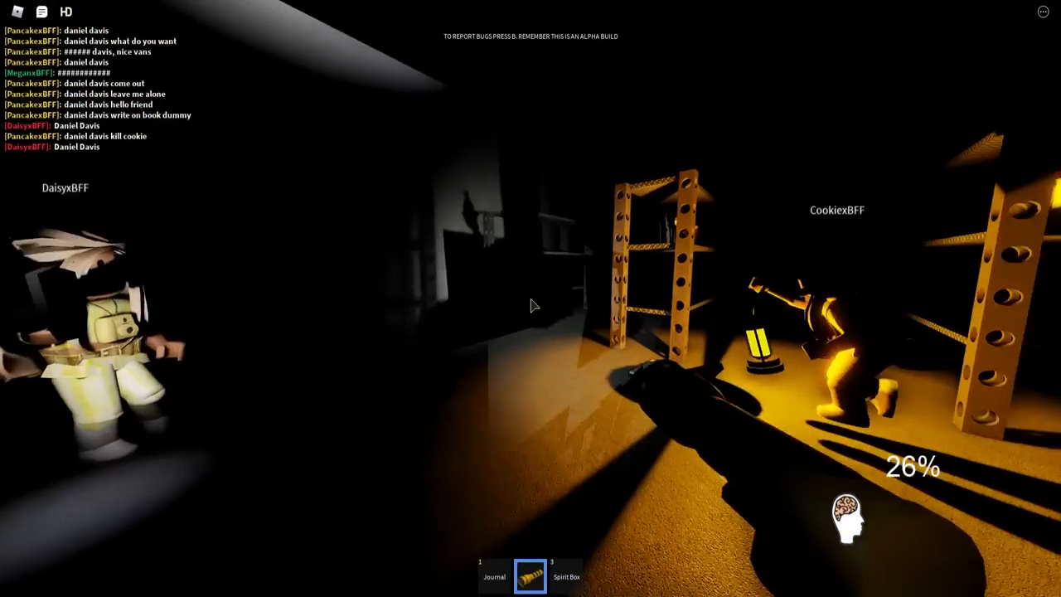
# Head to the exit and leave the house, ending the hunt with the ghost identified as a Shade
pyautogui.press('3')
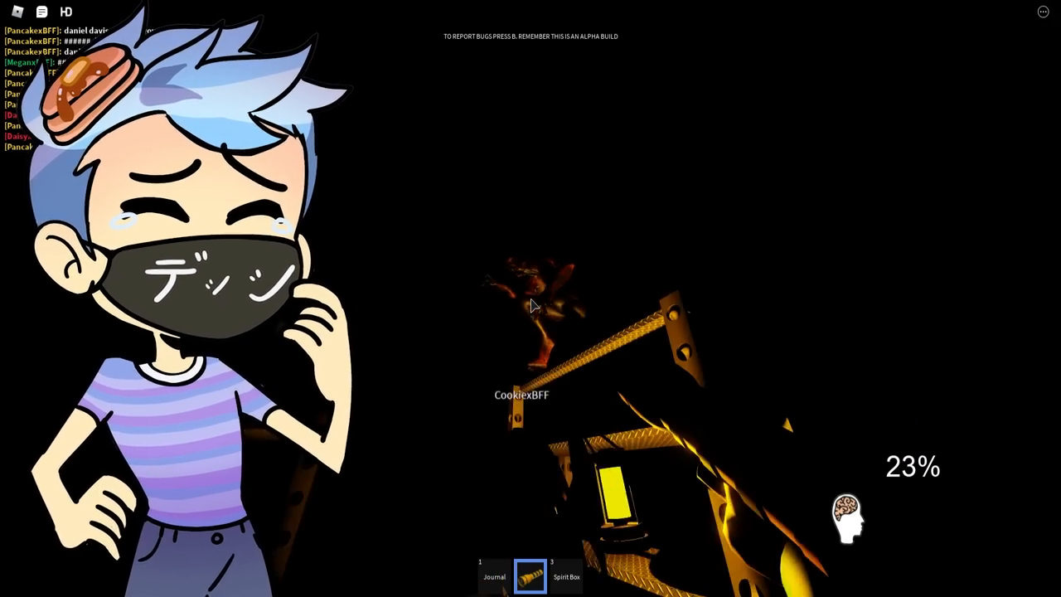
pyautogui.click(494, 572)
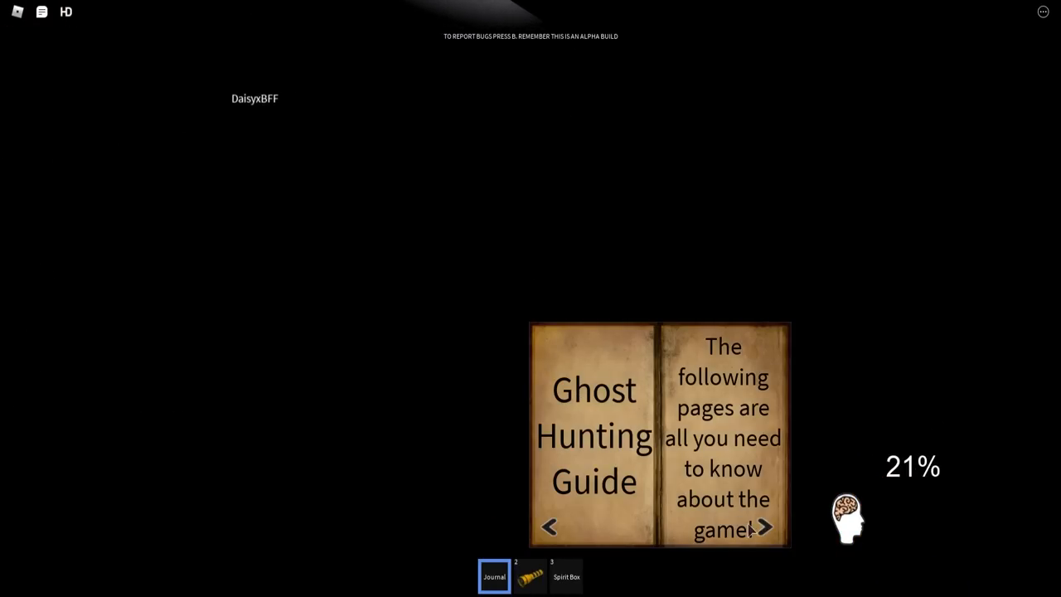
pyautogui.click(762, 528)
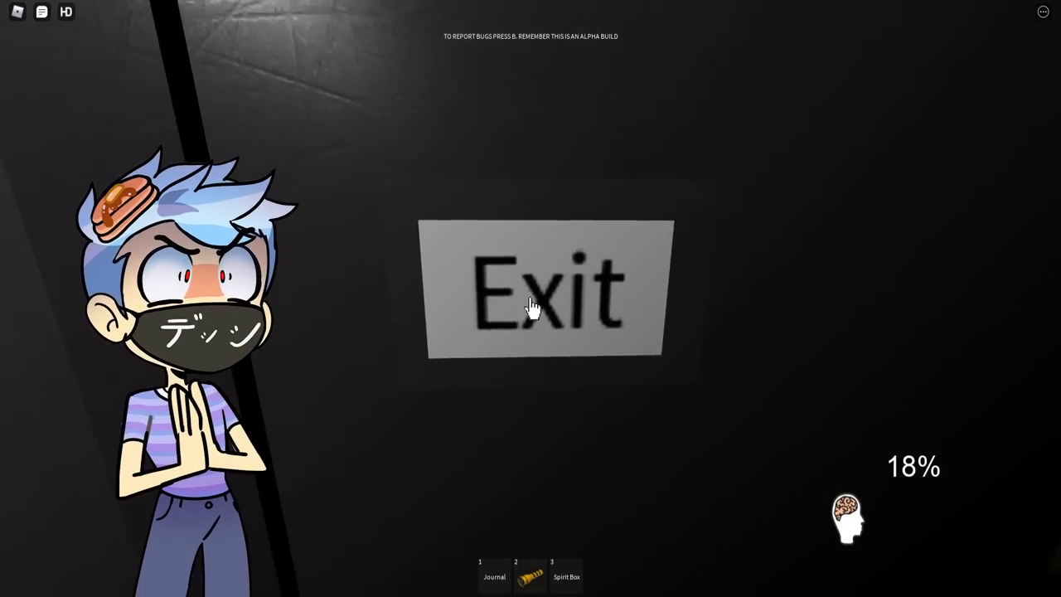
pyautogui.click(545, 290)
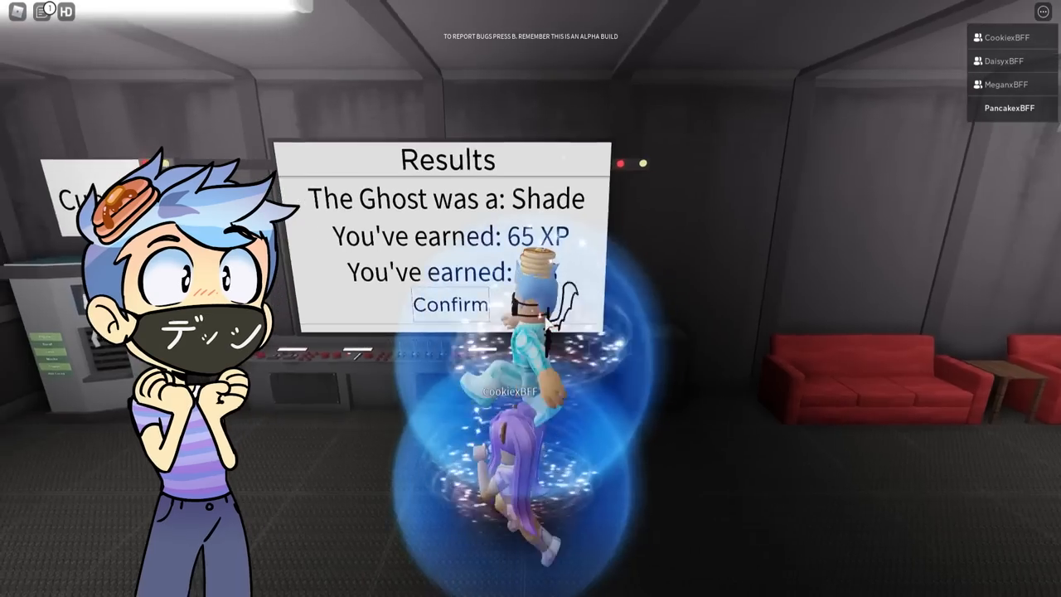